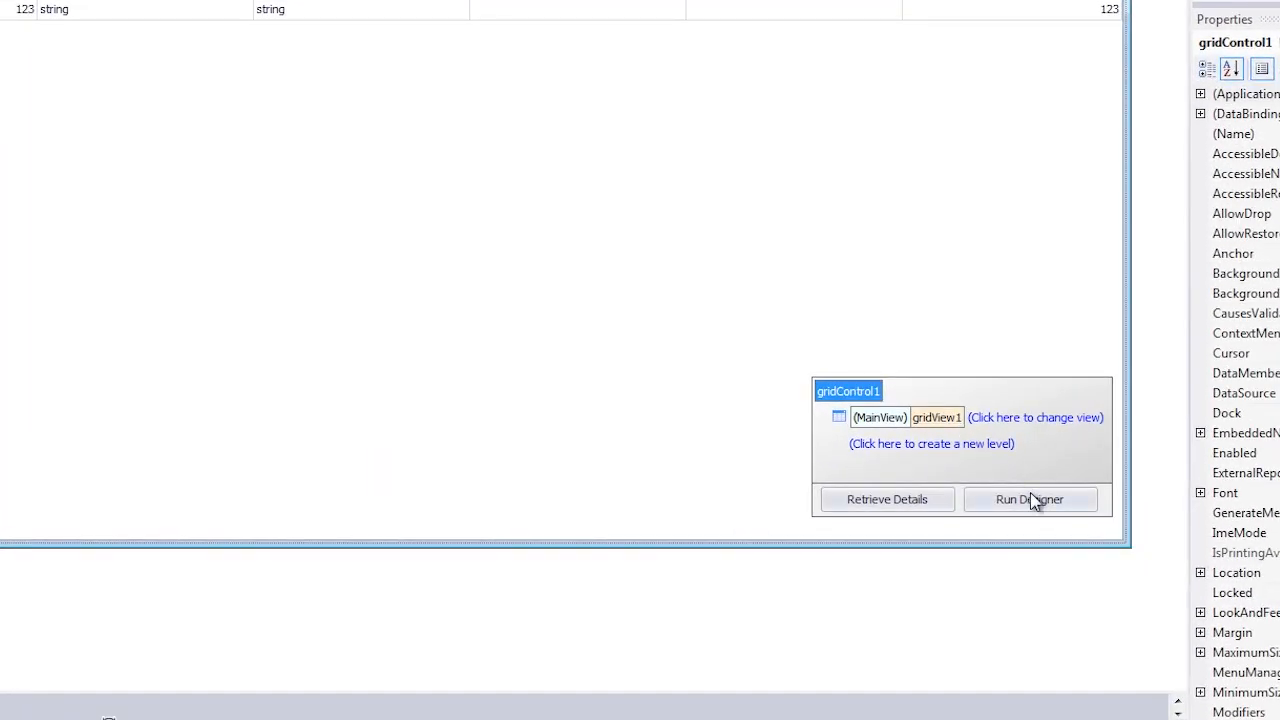
In the grid designer's Feature Browser, set the row indicator's IndicatorWidth to 60.
click(1030, 500)
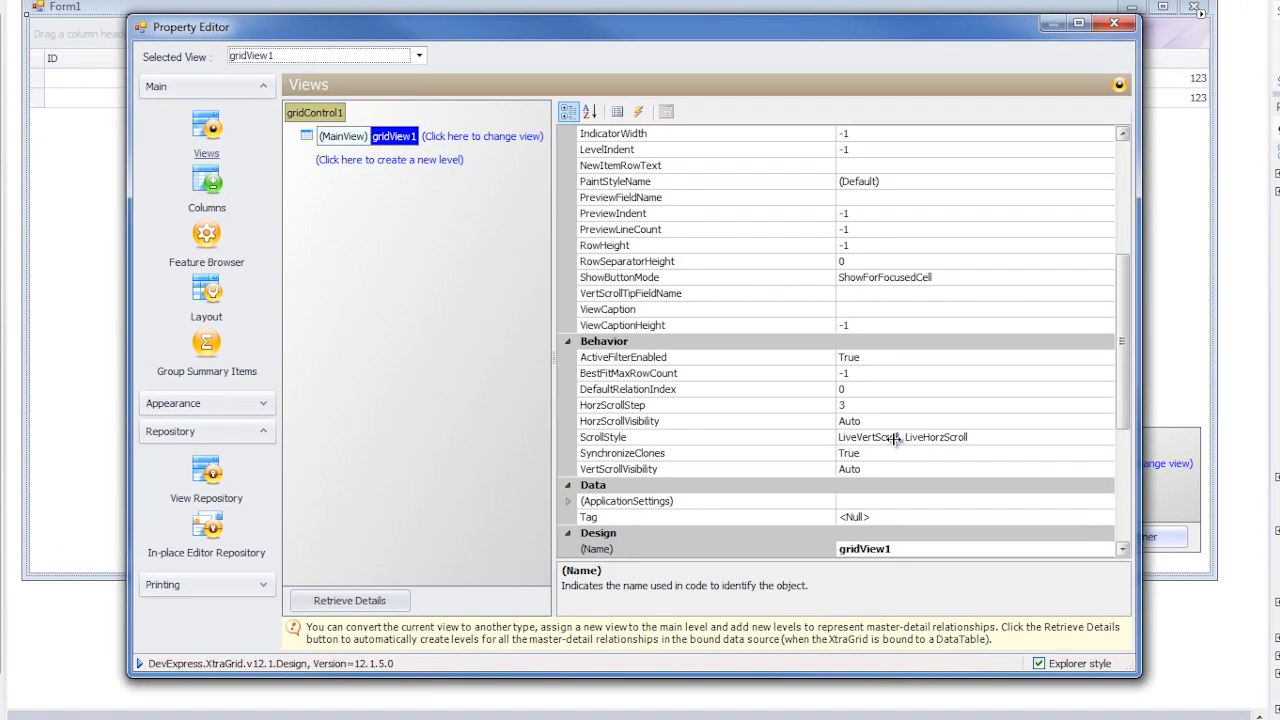
click(206, 236)
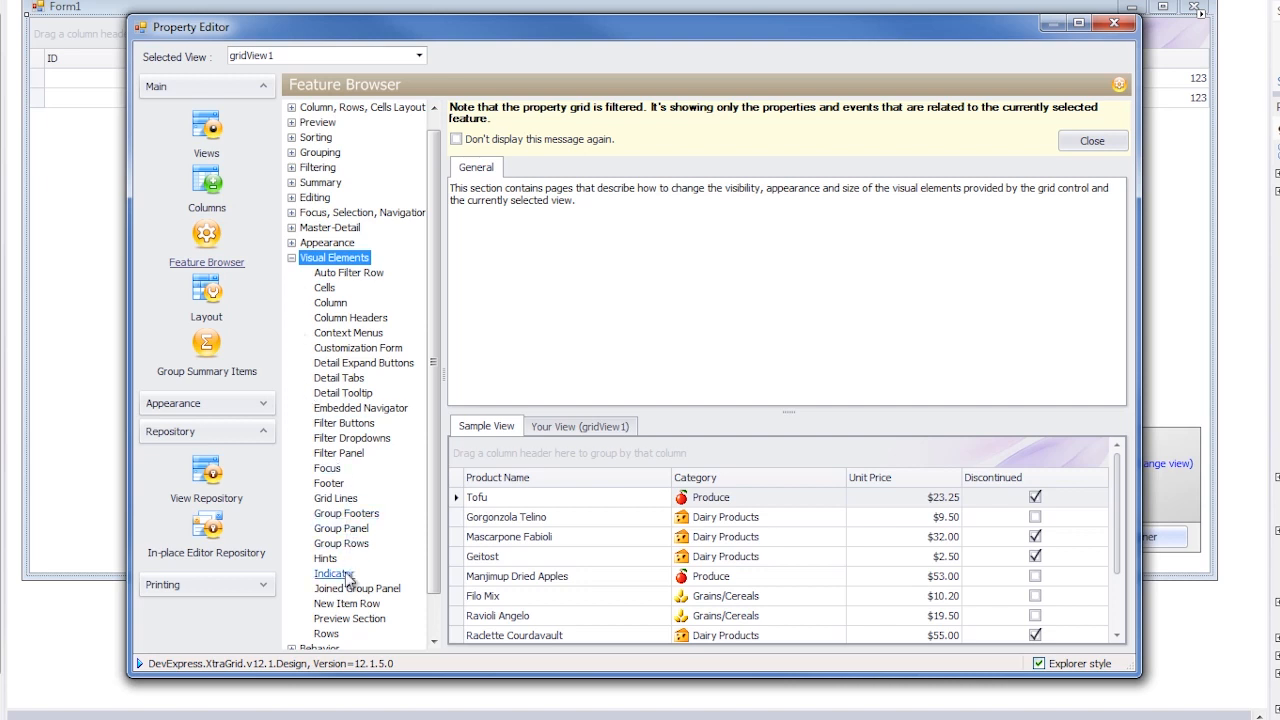
click(334, 572)
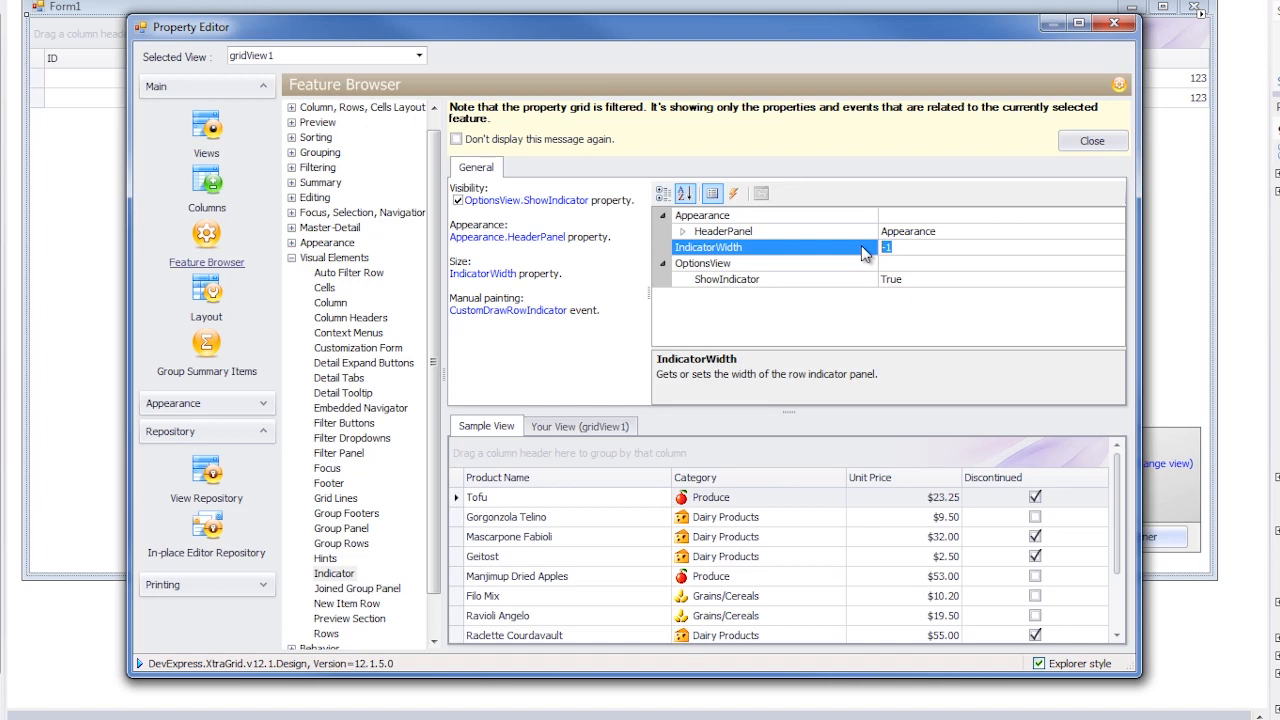
text(60)
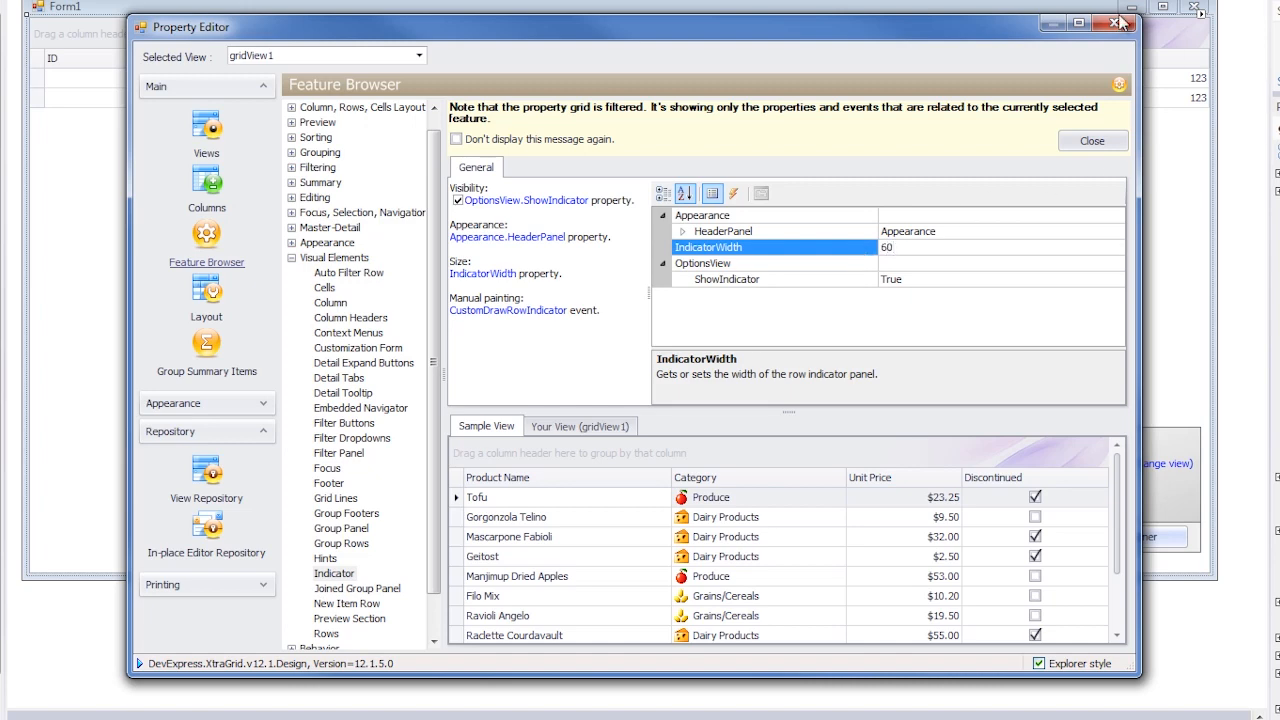
click(1112, 24)
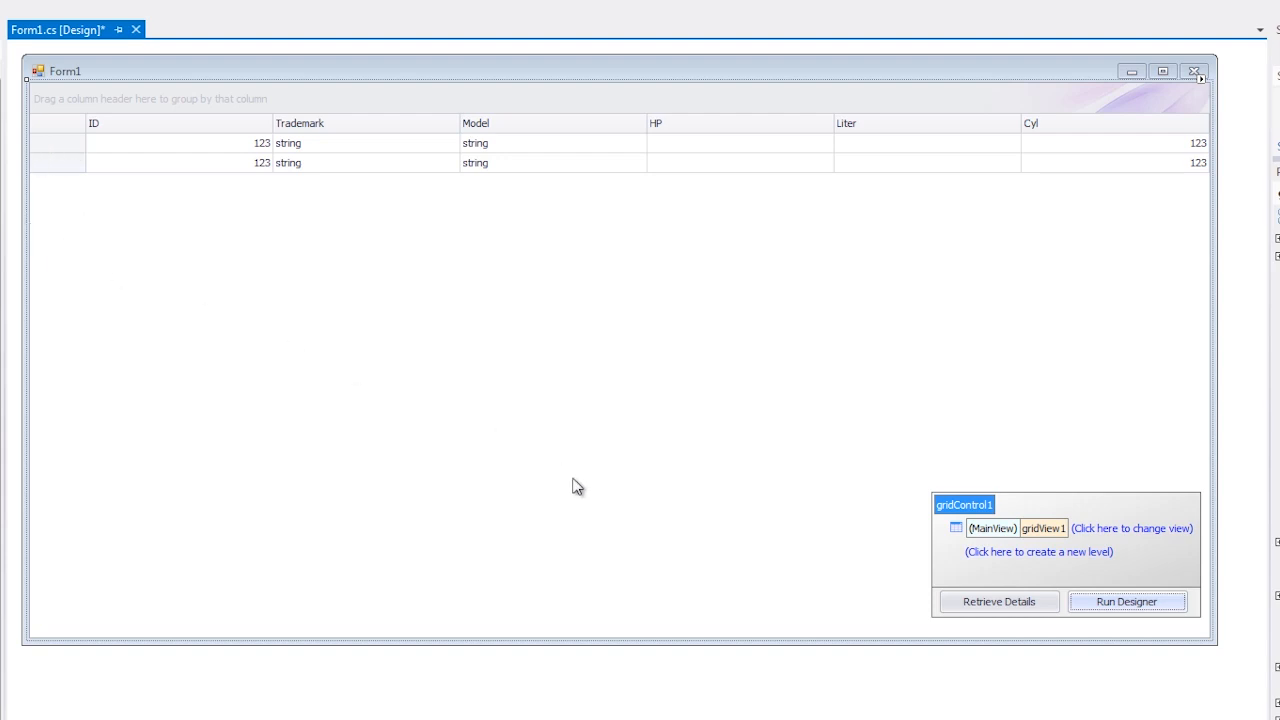
mouse_move(1020, 640)
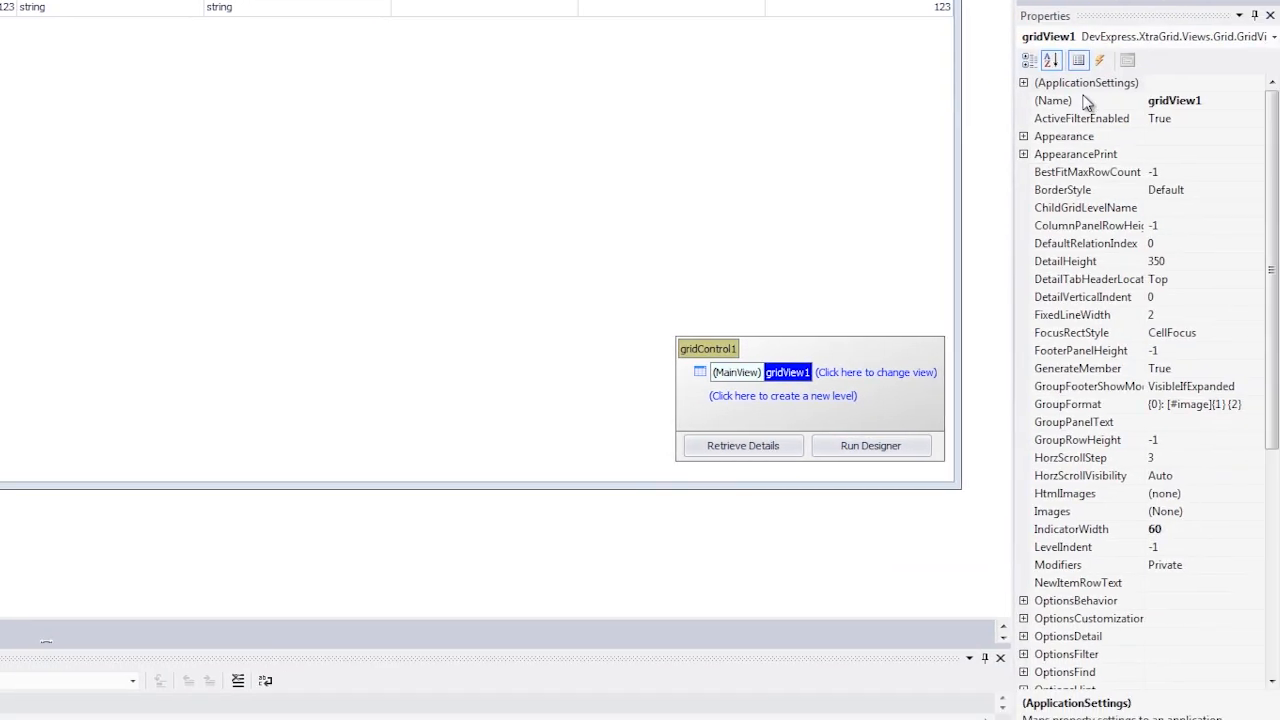
Generate an empty gridView1_CustomDrawRowIndicator handler from the grid view's Events list.
click(1100, 60)
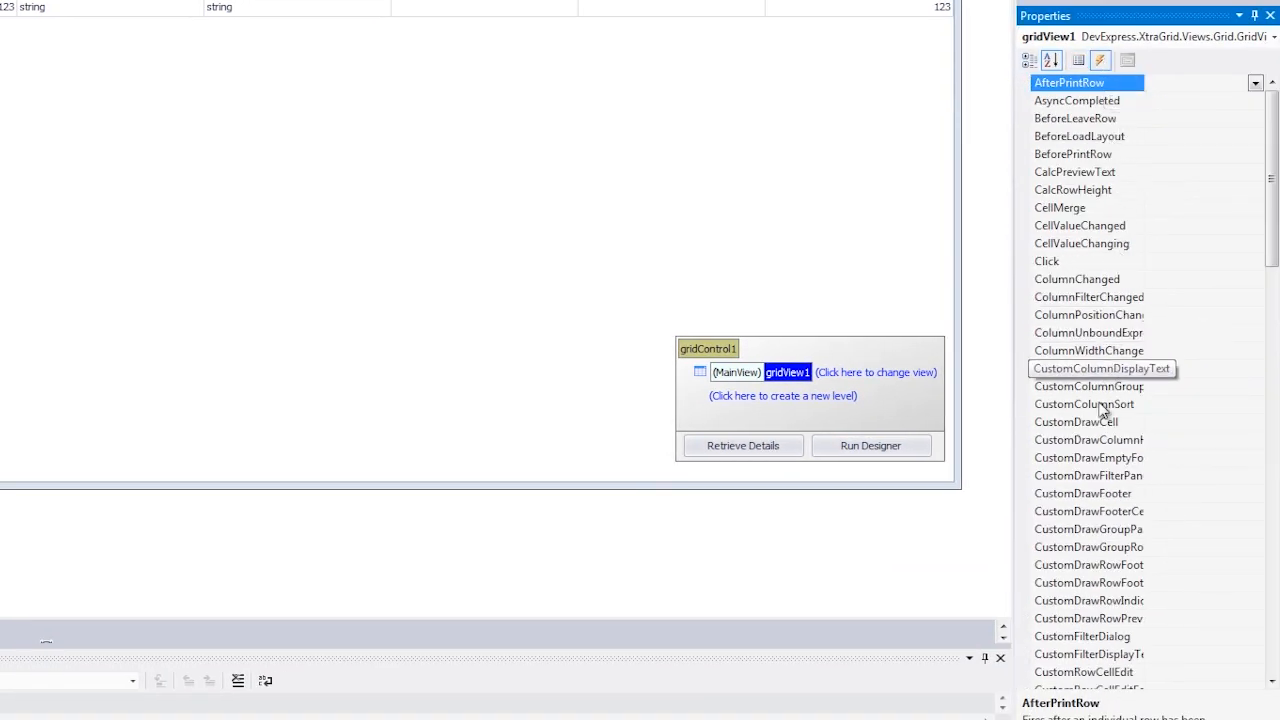
mouse_move(1076, 600)
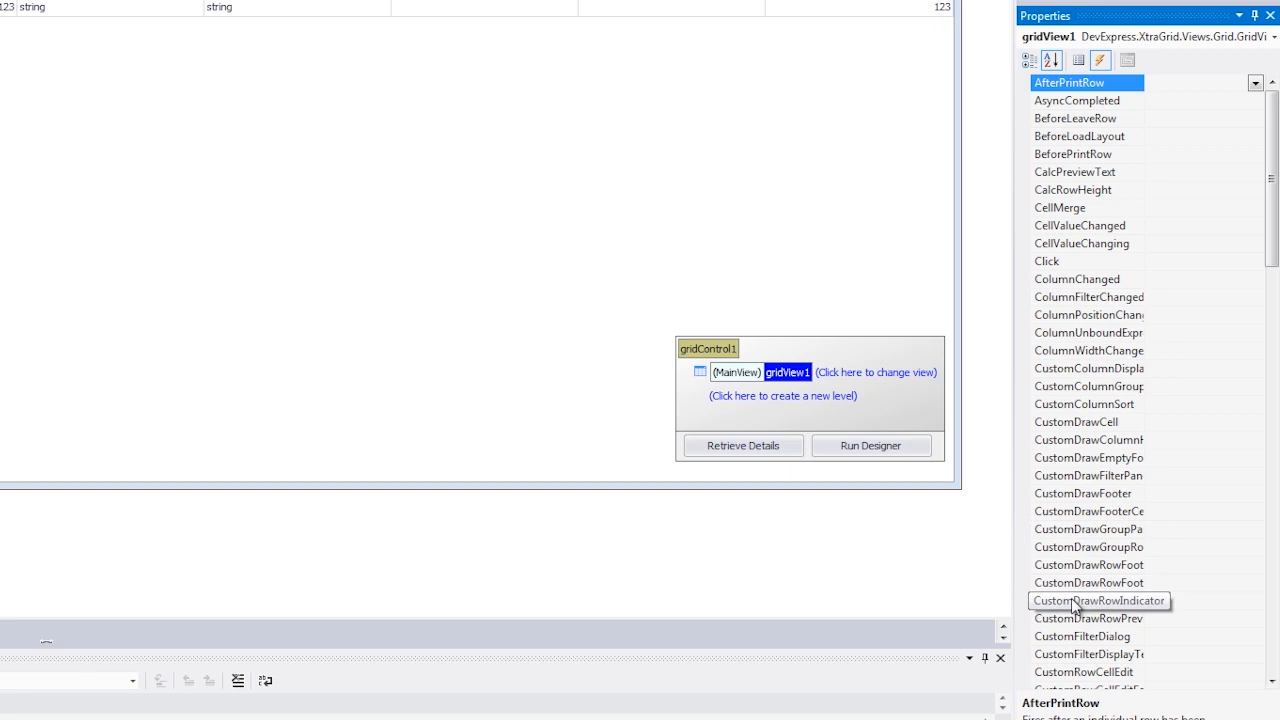
double_click(1096, 600)
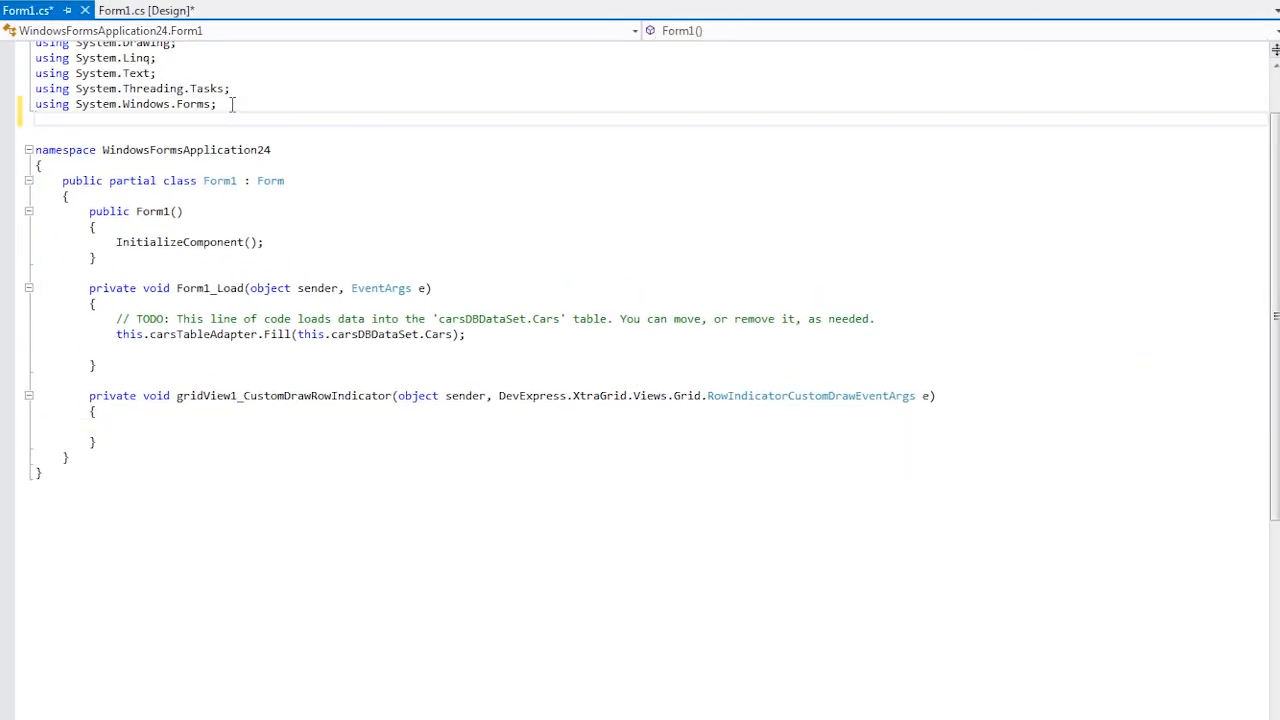
Add the XtraGrid.Views.Grid using, an indicatorIcon flag, and handler code setting DisplayText 'Car N' and ImageIndex.
text(using DevExpress.XtraGrid.Views.Grid;)
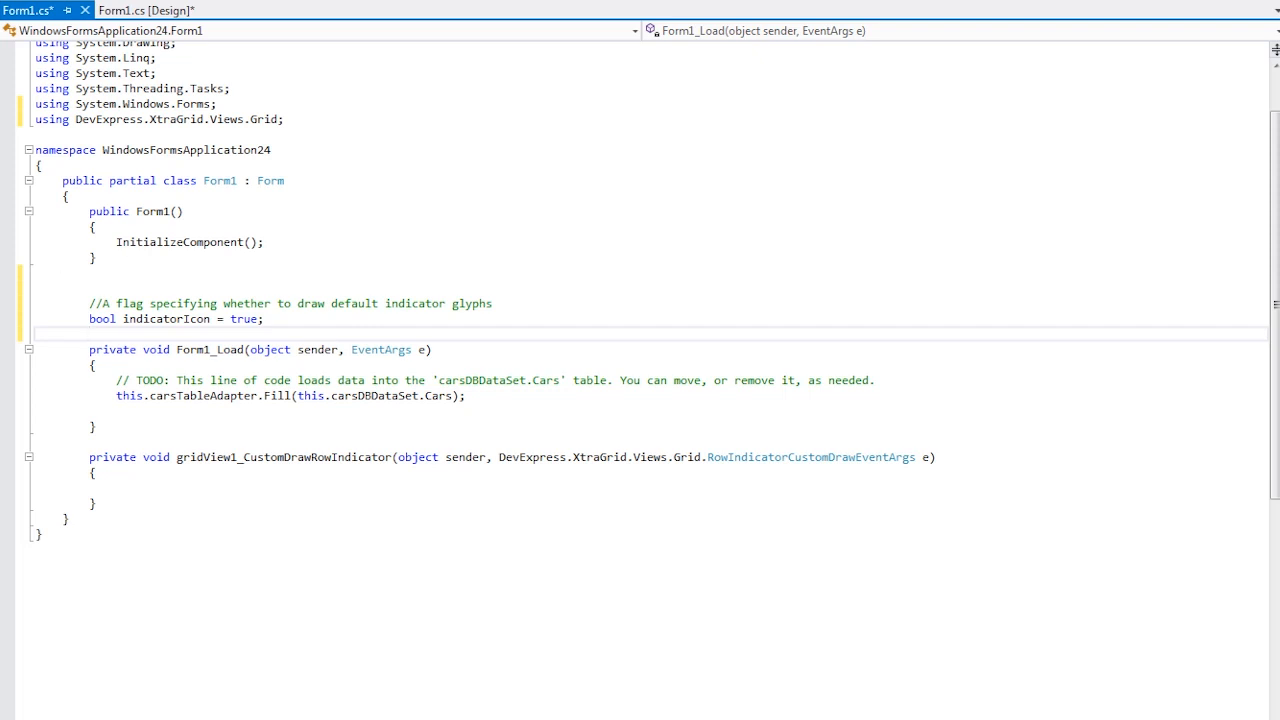
mouse_move(162, 470)
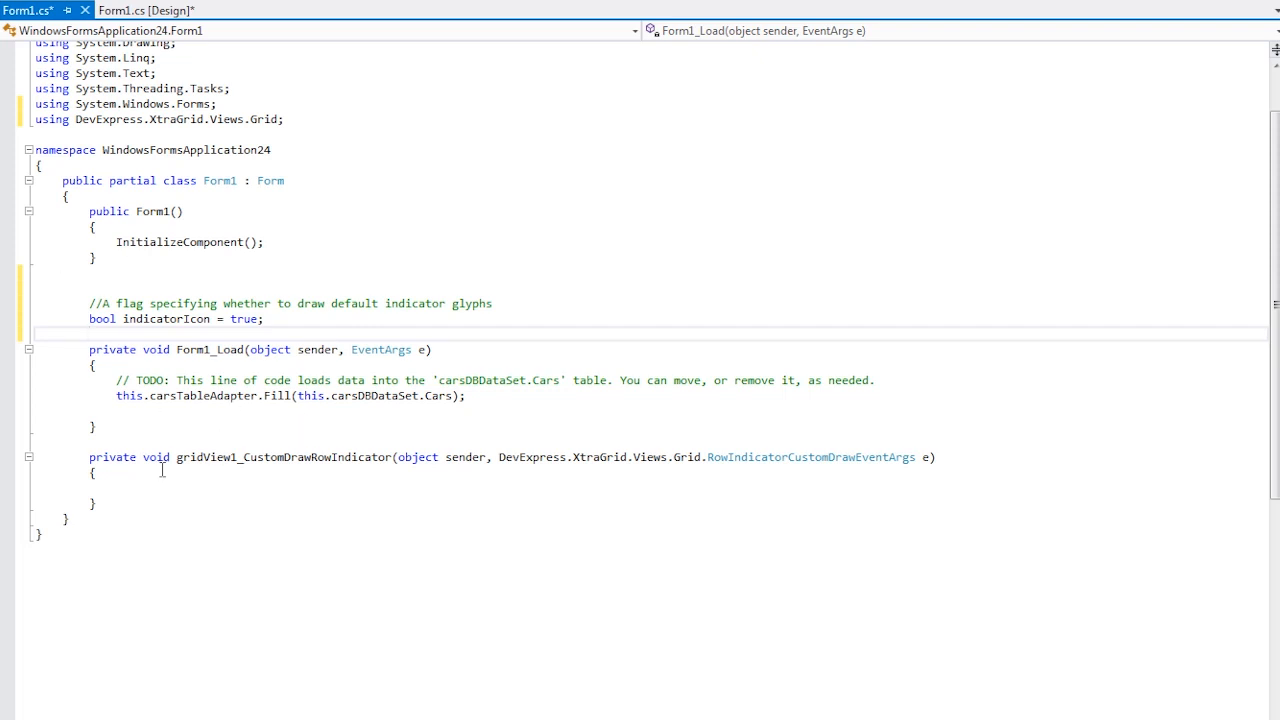
click(128, 486)
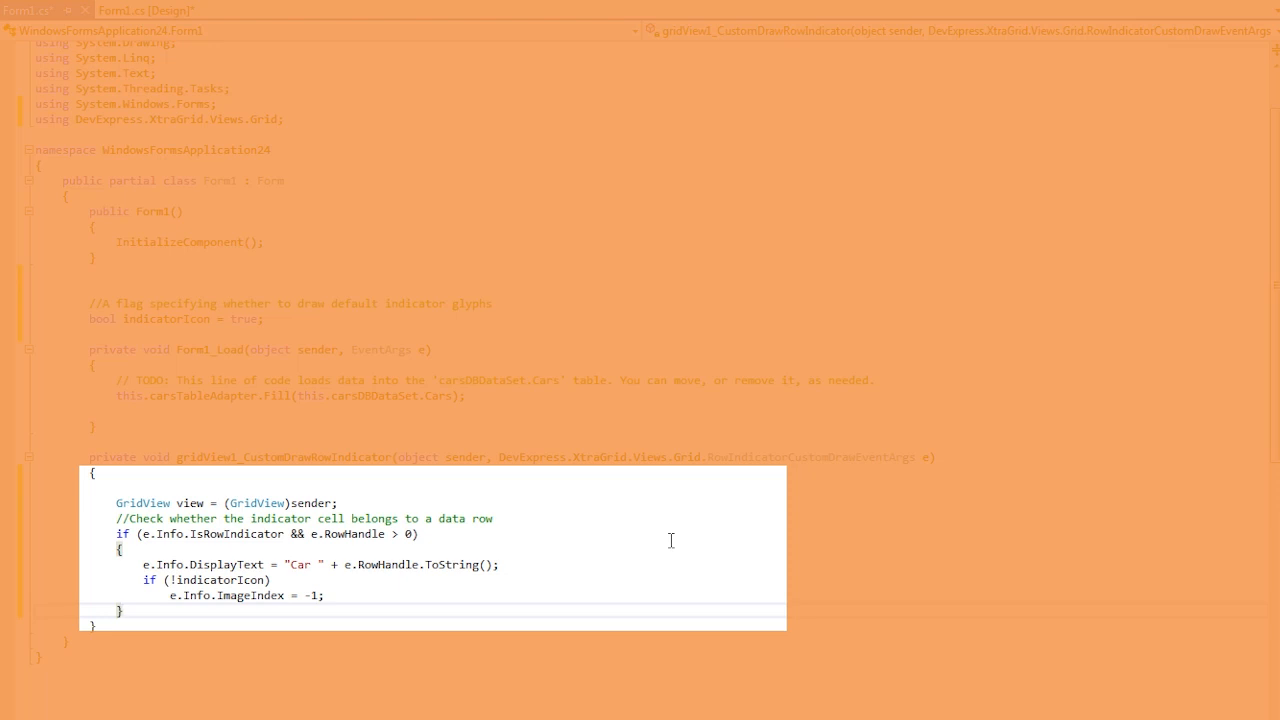
click(120, 610)
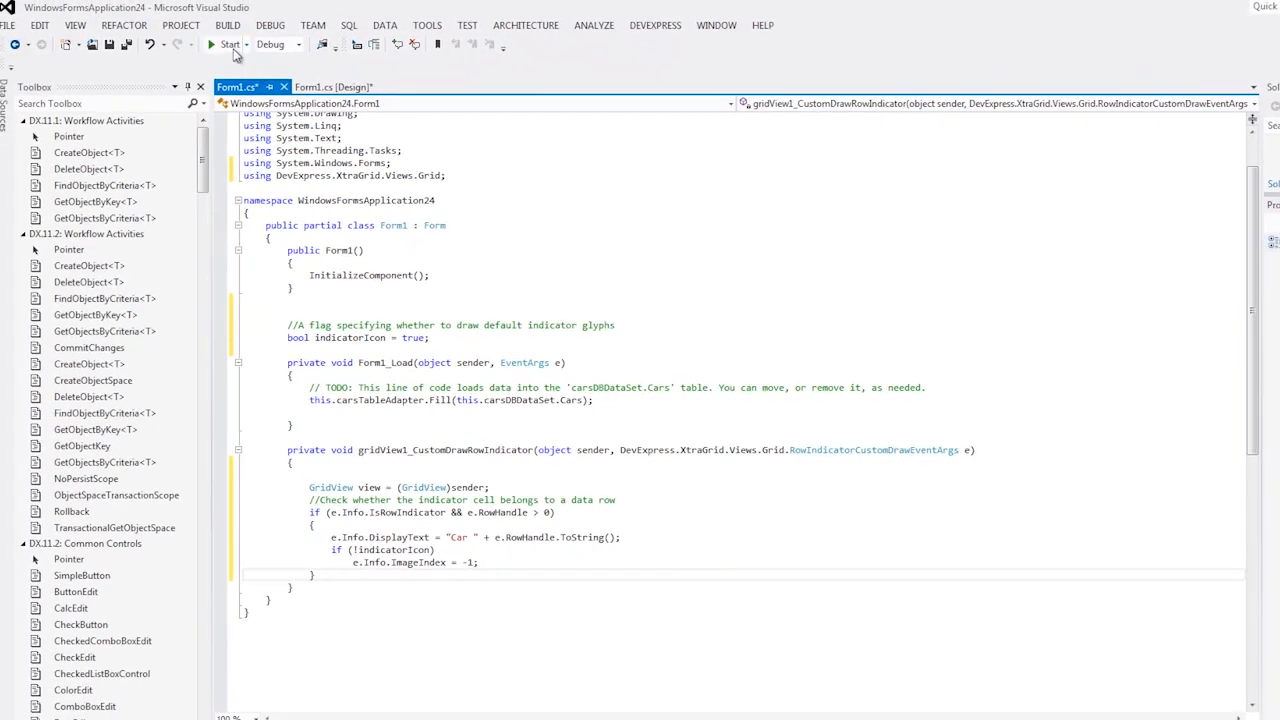
Run the app and expand the HP: 143, HP: 189 and HP: 190 groups to show Car 1–3.
click(228, 44)
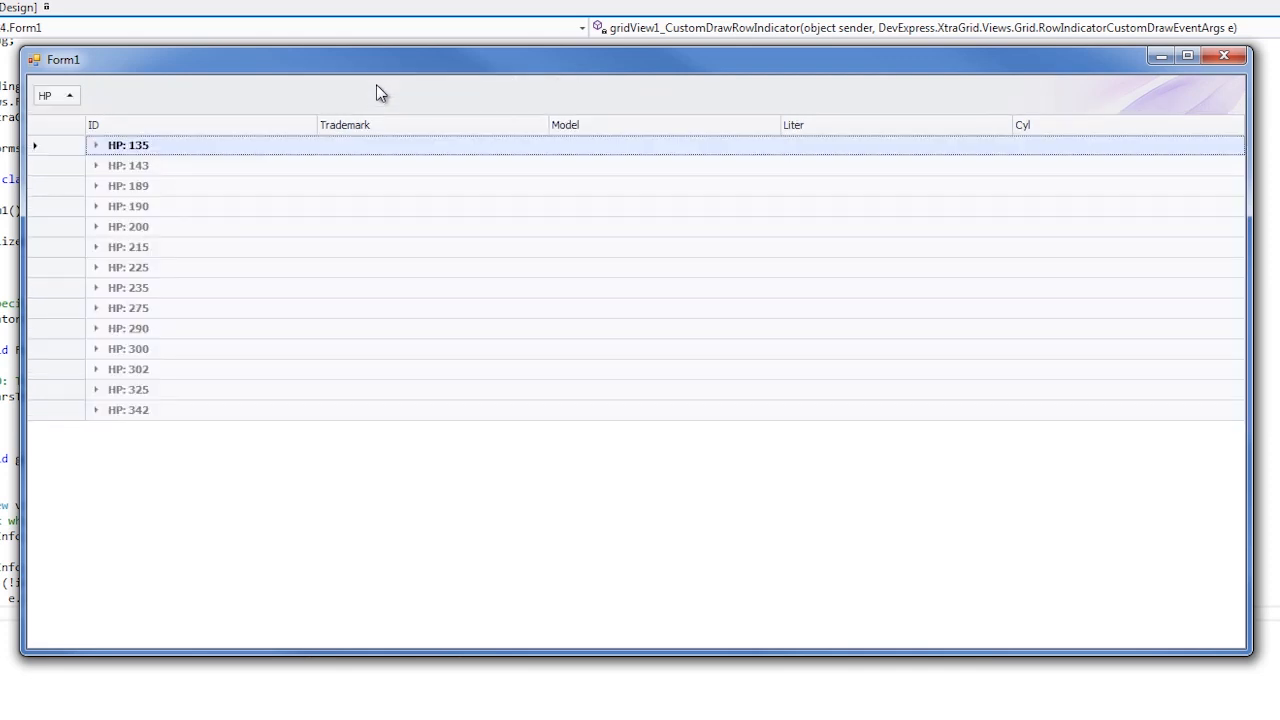
mouse_move(88, 228)
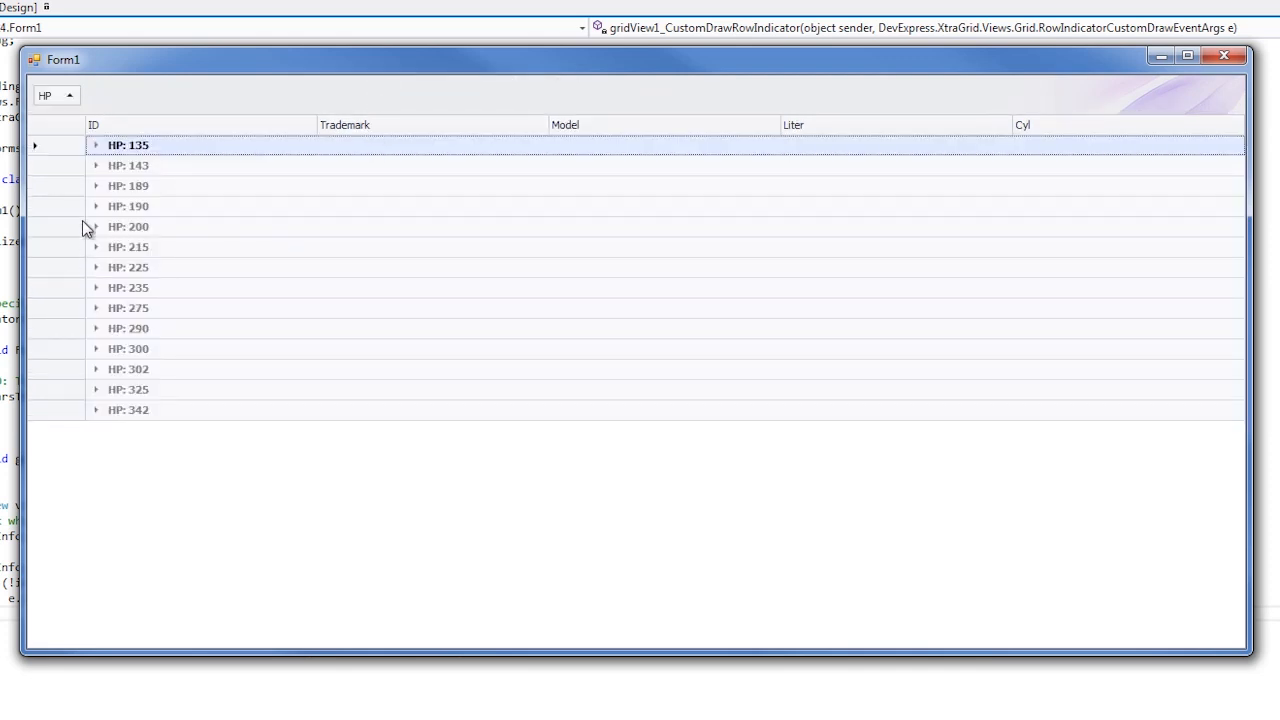
click(96, 164)
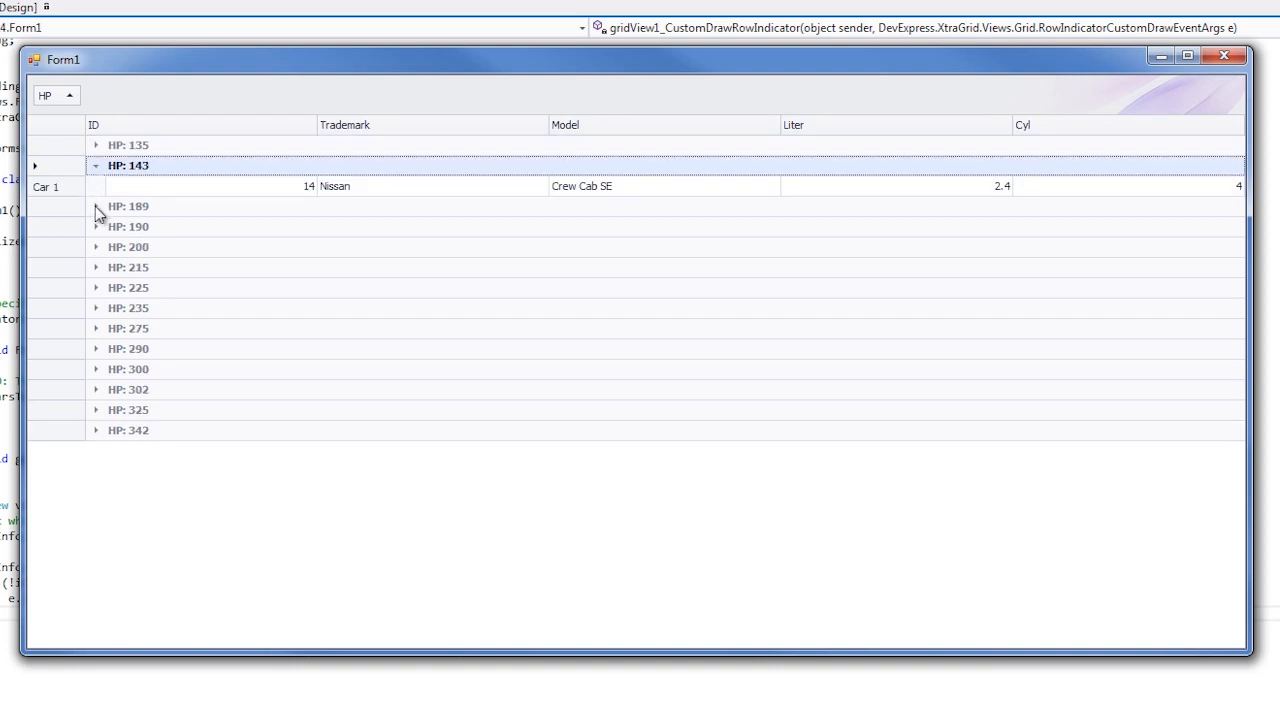
click(96, 206)
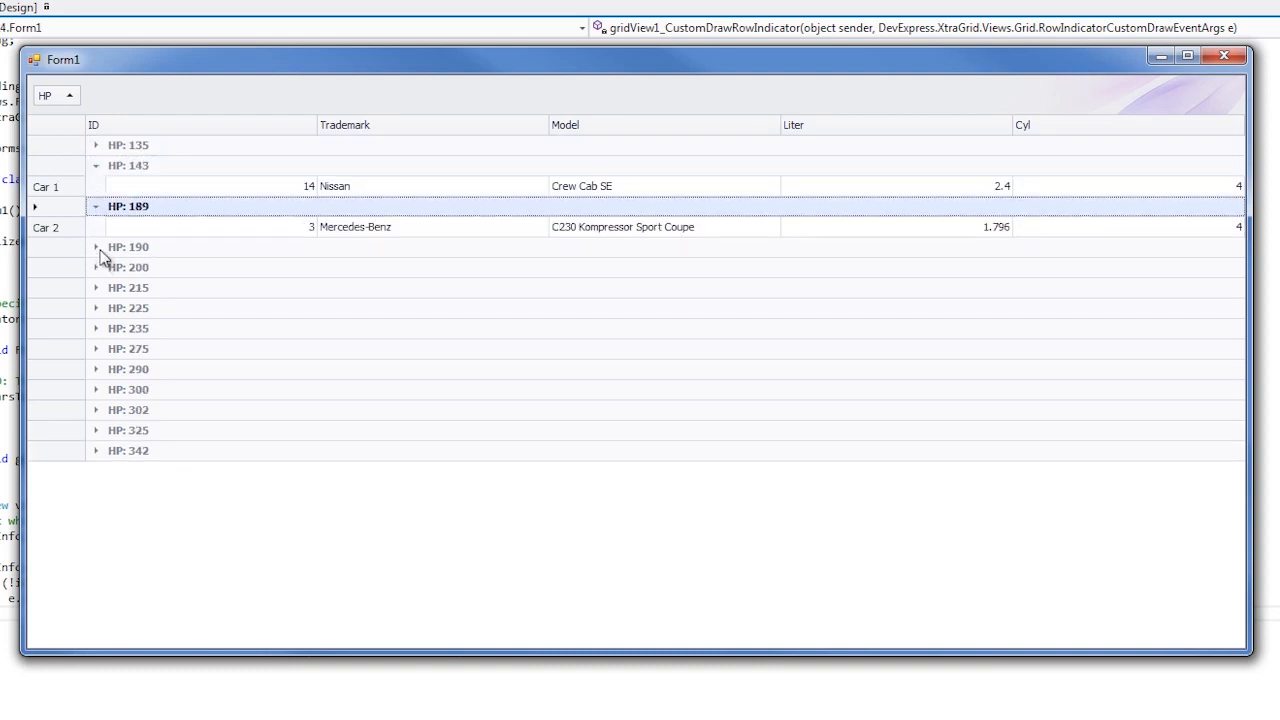
click(96, 248)
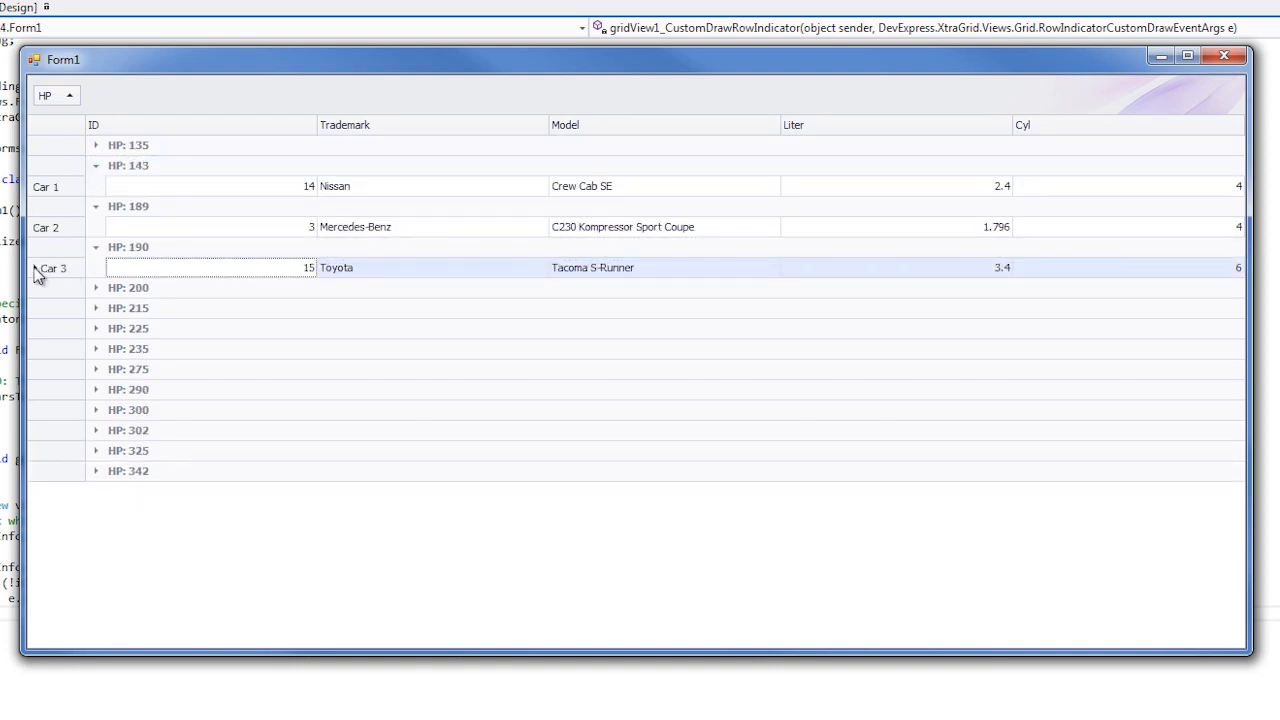